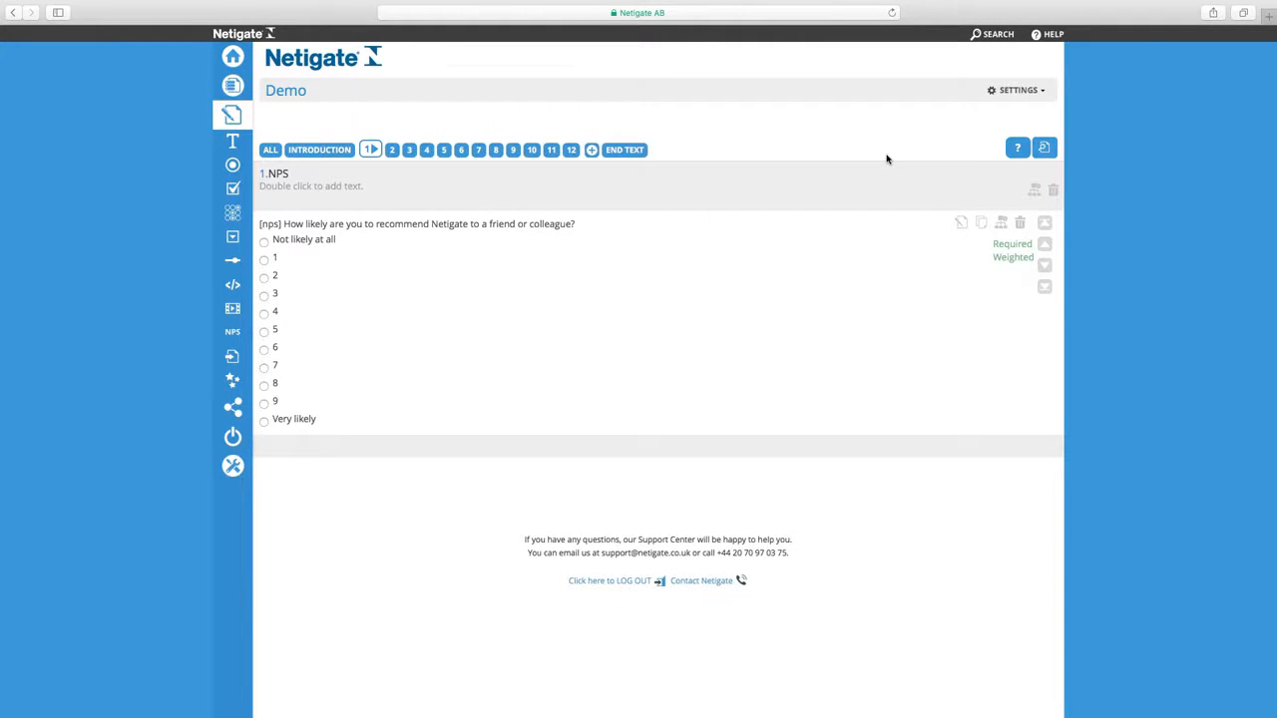
{"action": "mouse_move", "coordinate": [942, 167]}
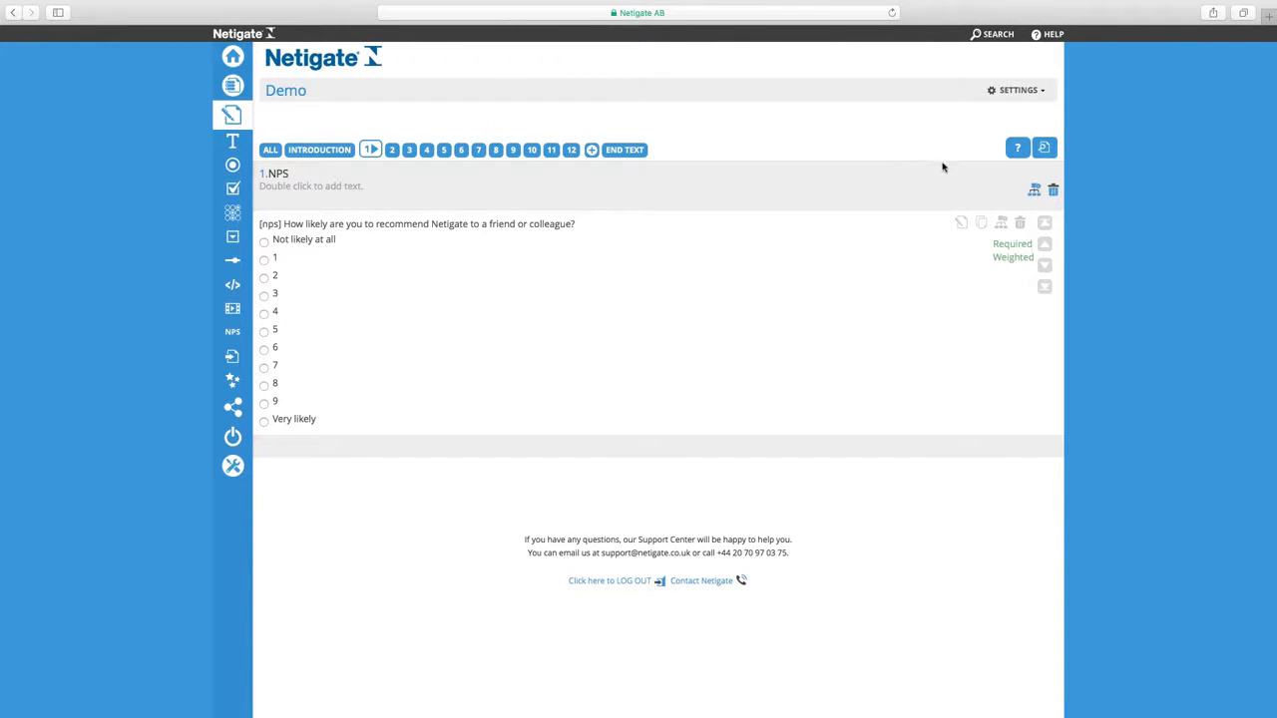
{"action": "mouse_move", "coordinate": [991, 190]}
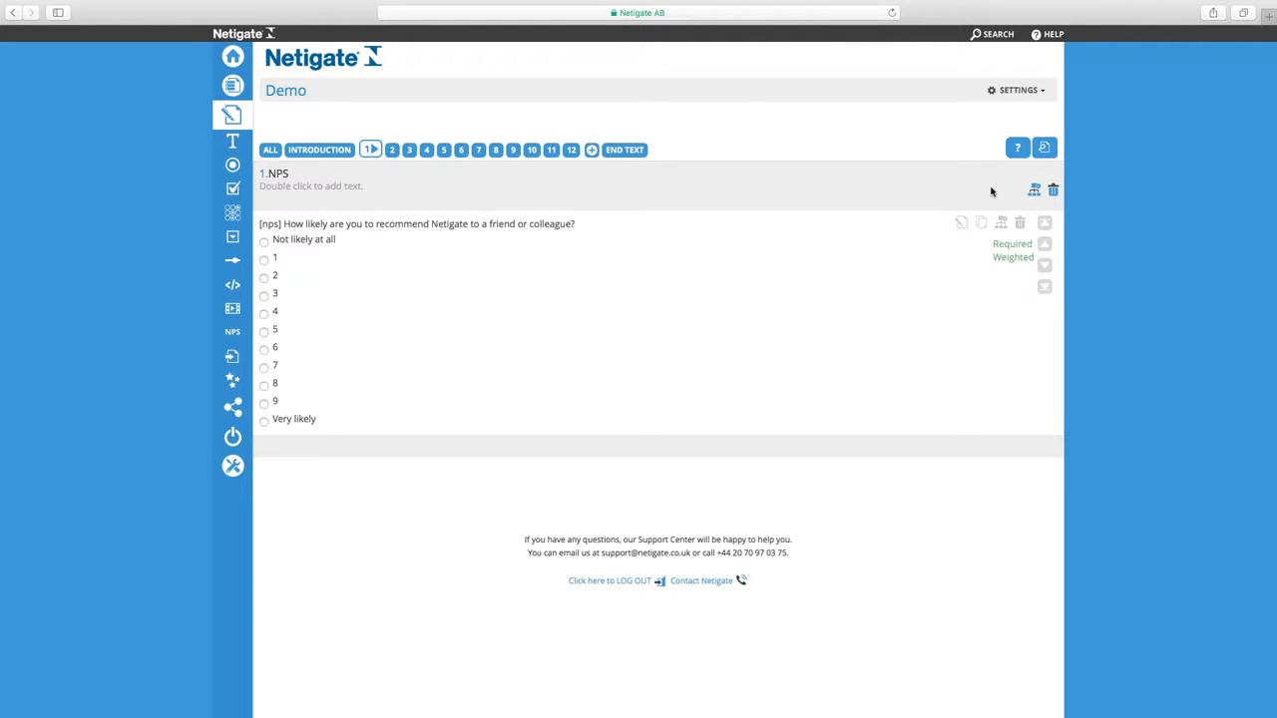
{"action": "mouse_move", "coordinate": [1034, 188]}
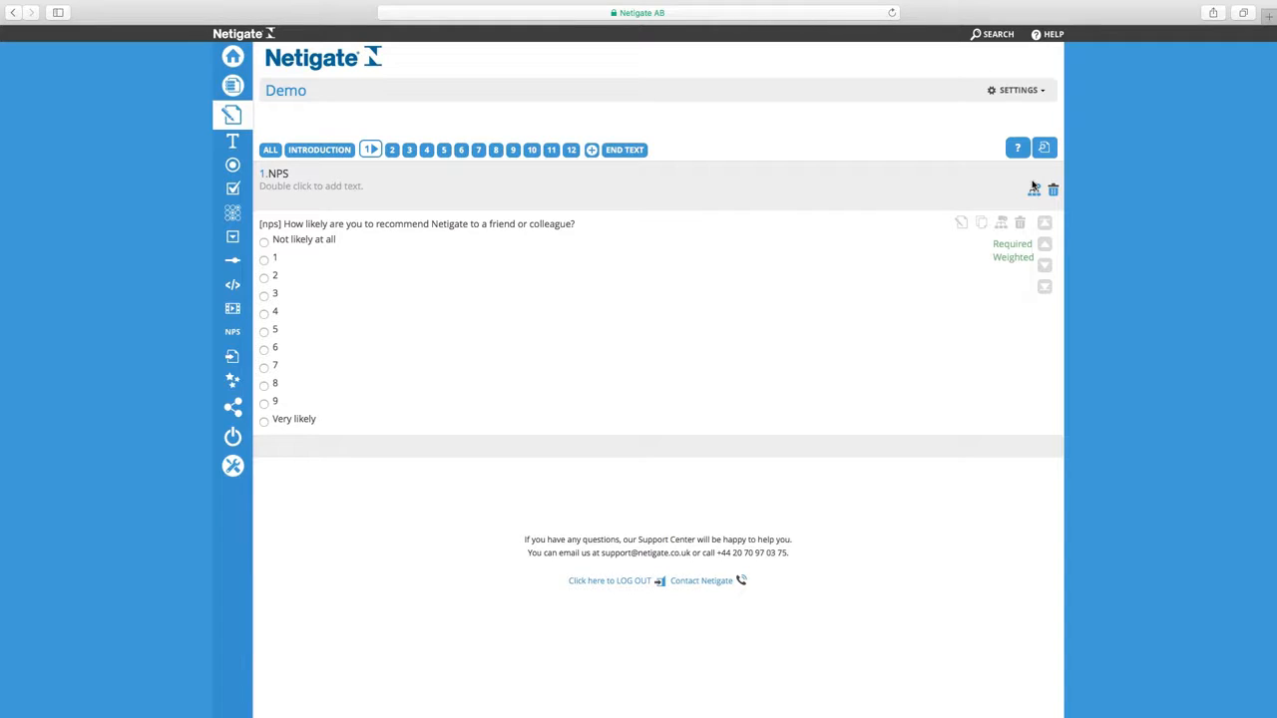
{"action": "mouse_move", "coordinate": [582, 170]}
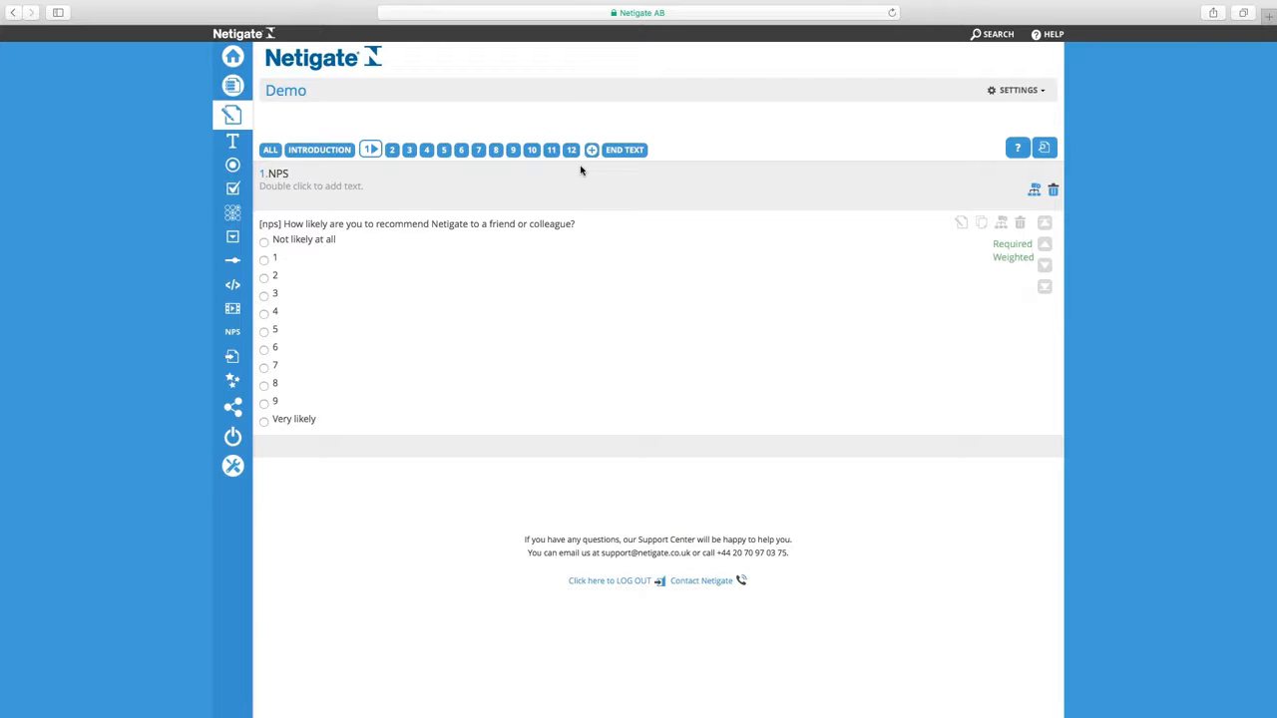
After checking page 2, start a rule on the NPS page jumping to question 3.
{"action": "left_click", "coordinate": [391, 149]}
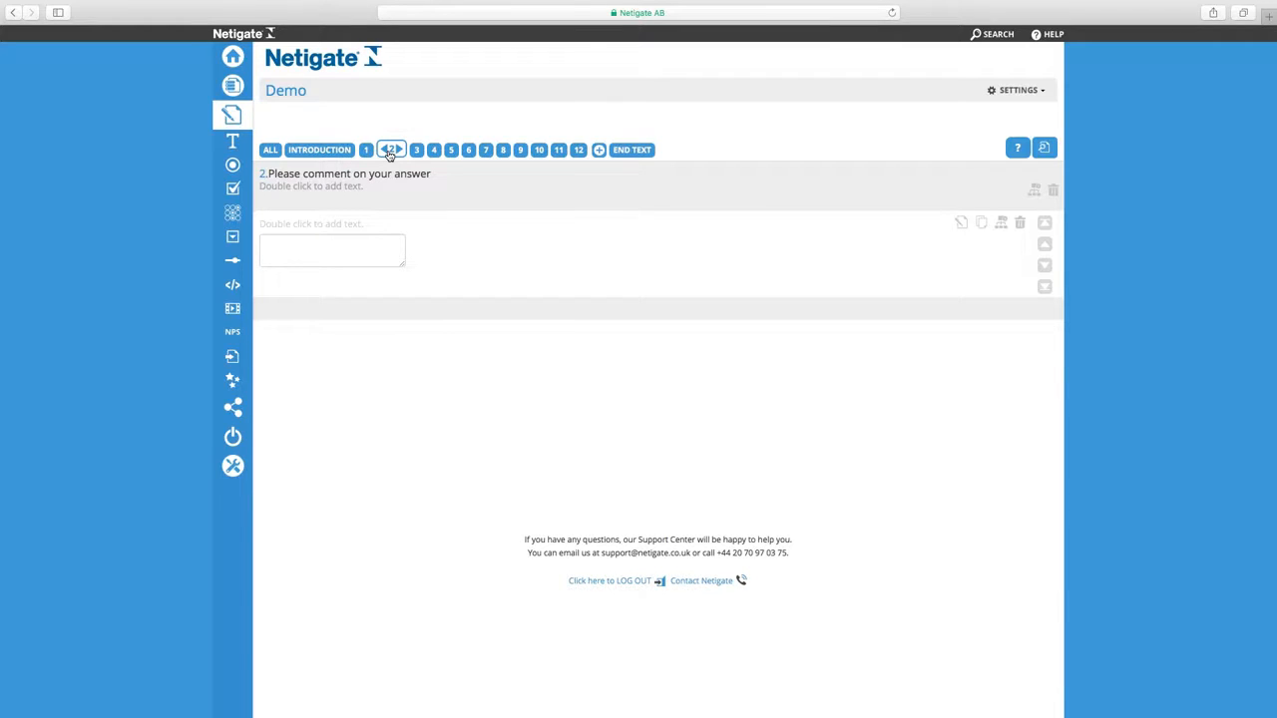
{"action": "left_click", "coordinate": [391, 149]}
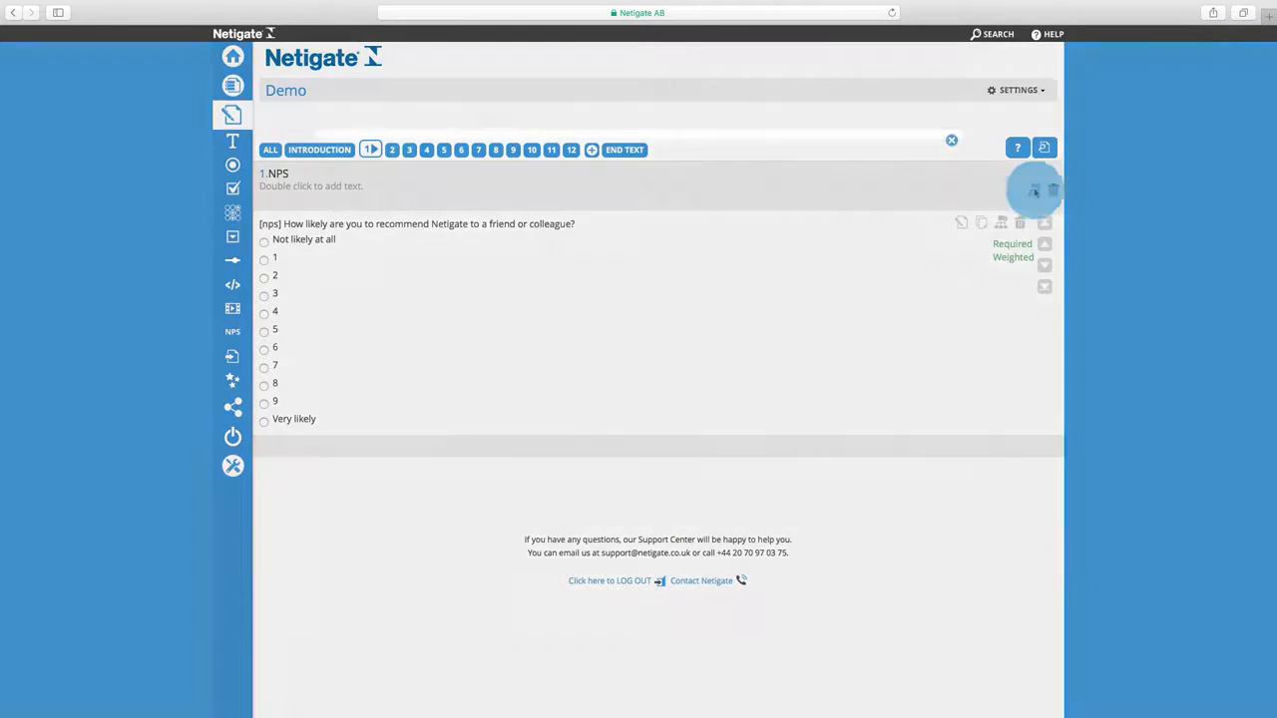
{"action": "left_click", "coordinate": [1034, 190]}
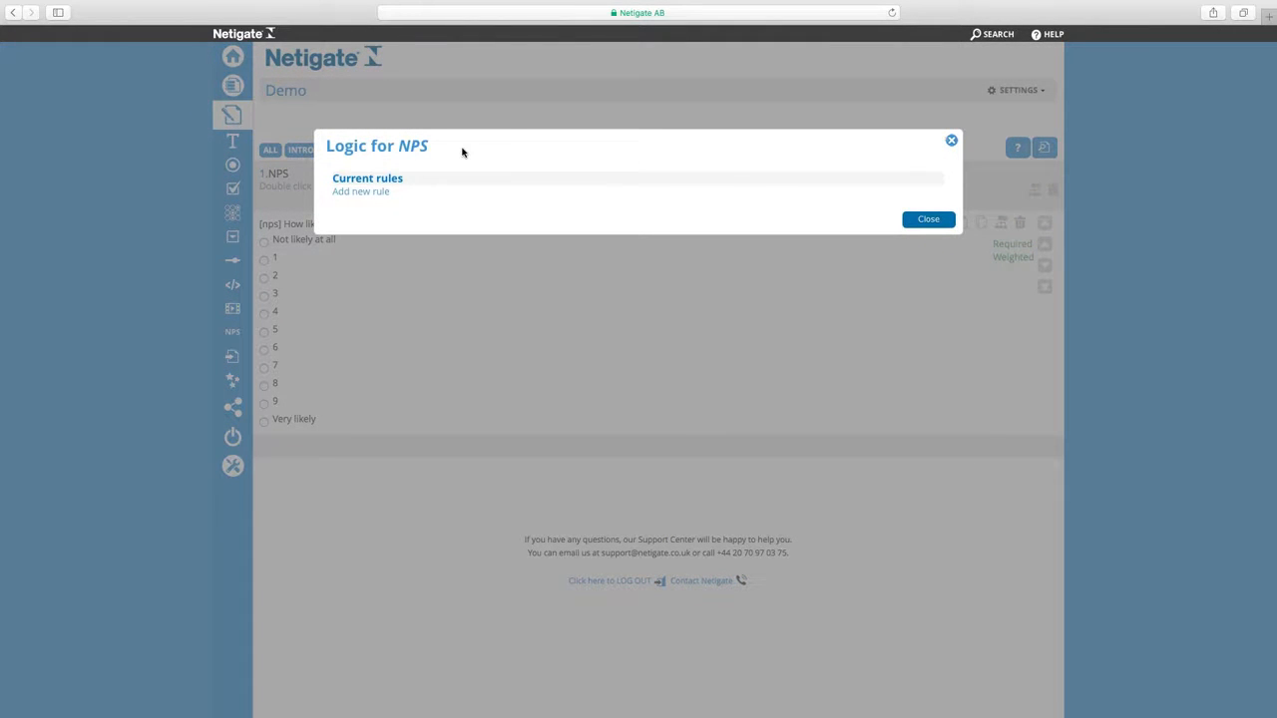
{"action": "left_click", "coordinate": [360, 190]}
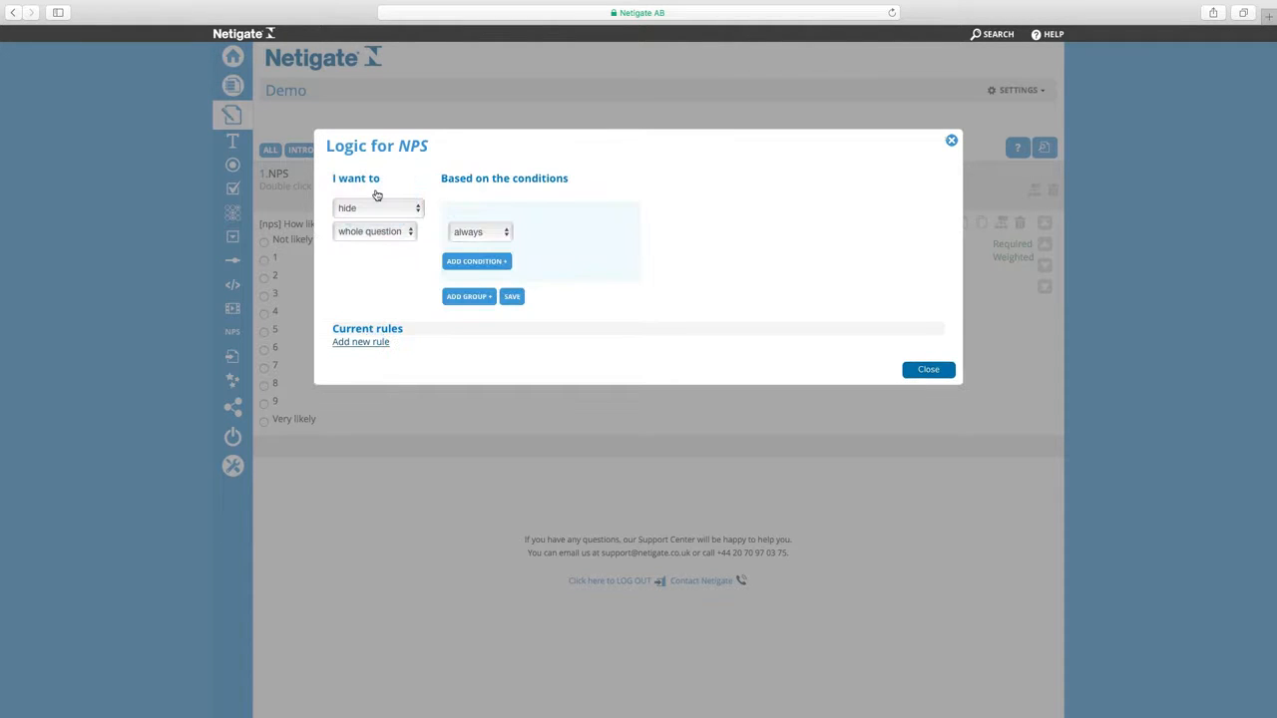
{"action": "left_click", "coordinate": [377, 207]}
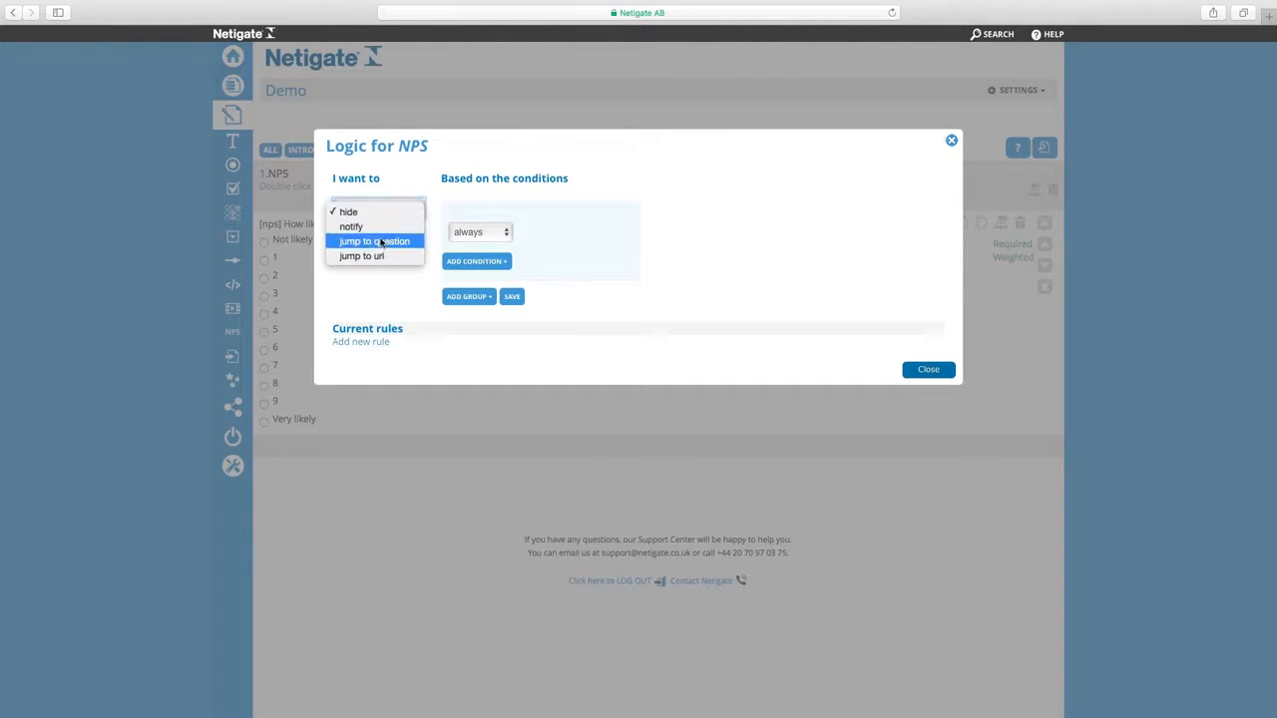
{"action": "left_click", "coordinate": [374, 242]}
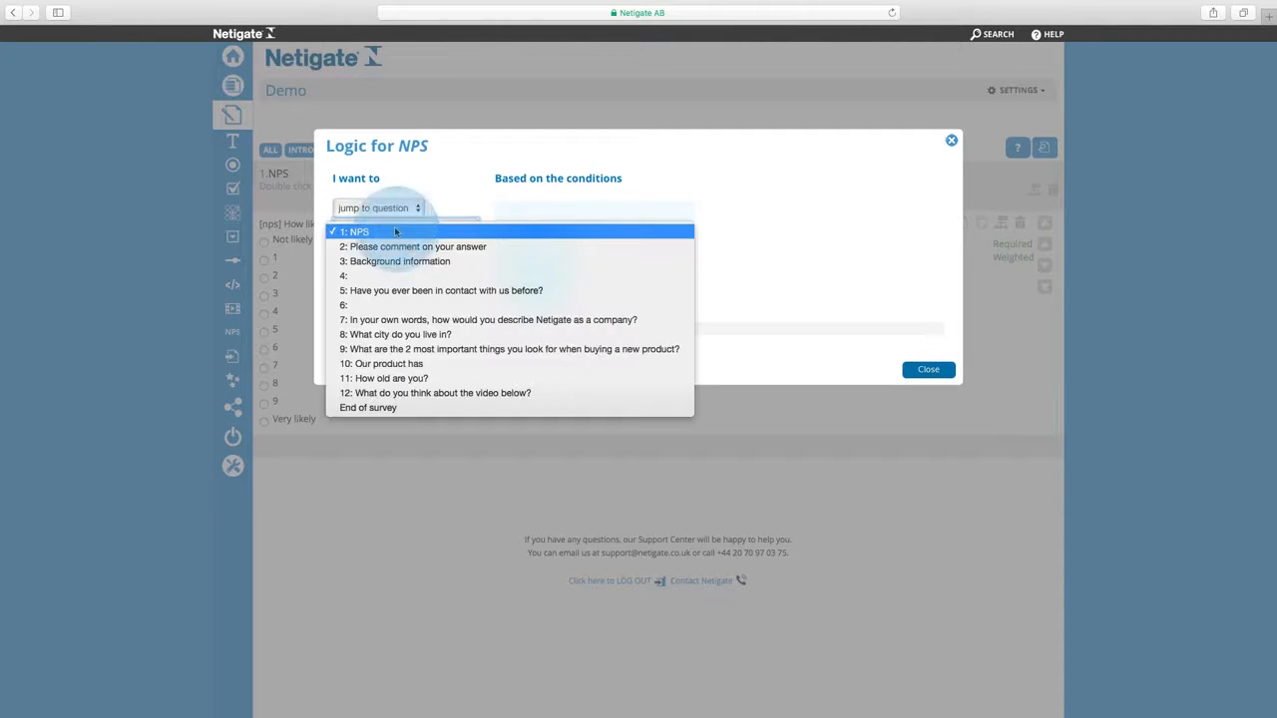
{"action": "mouse_move", "coordinate": [399, 260]}
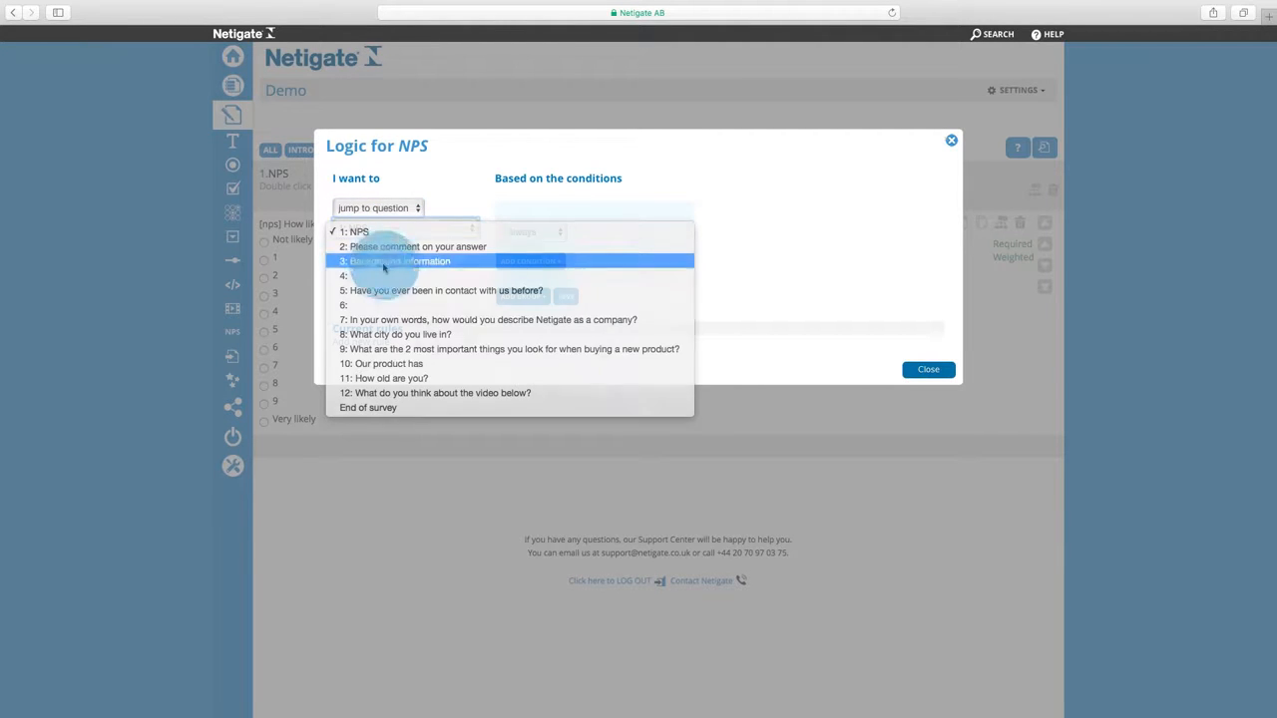
Trigger the jump when the NPS answer is greater than 6, then save and close.
{"action": "left_click", "coordinate": [399, 260]}
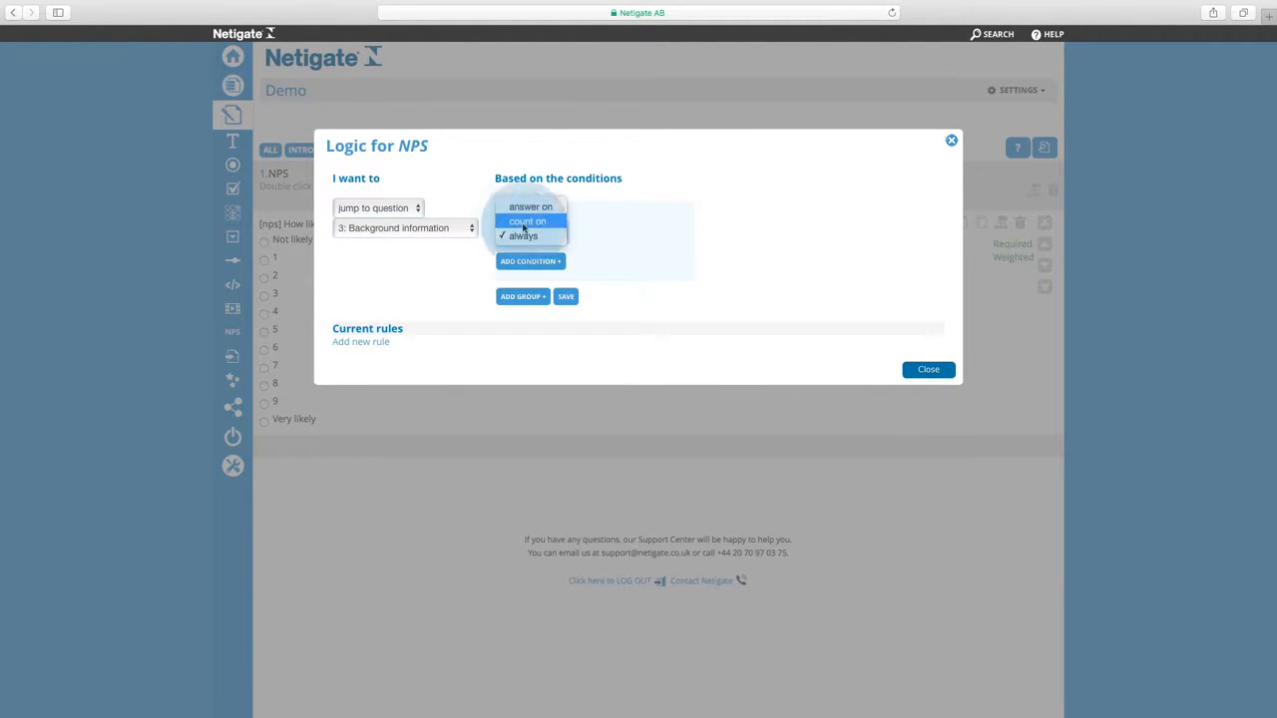
{"action": "left_click", "coordinate": [529, 206]}
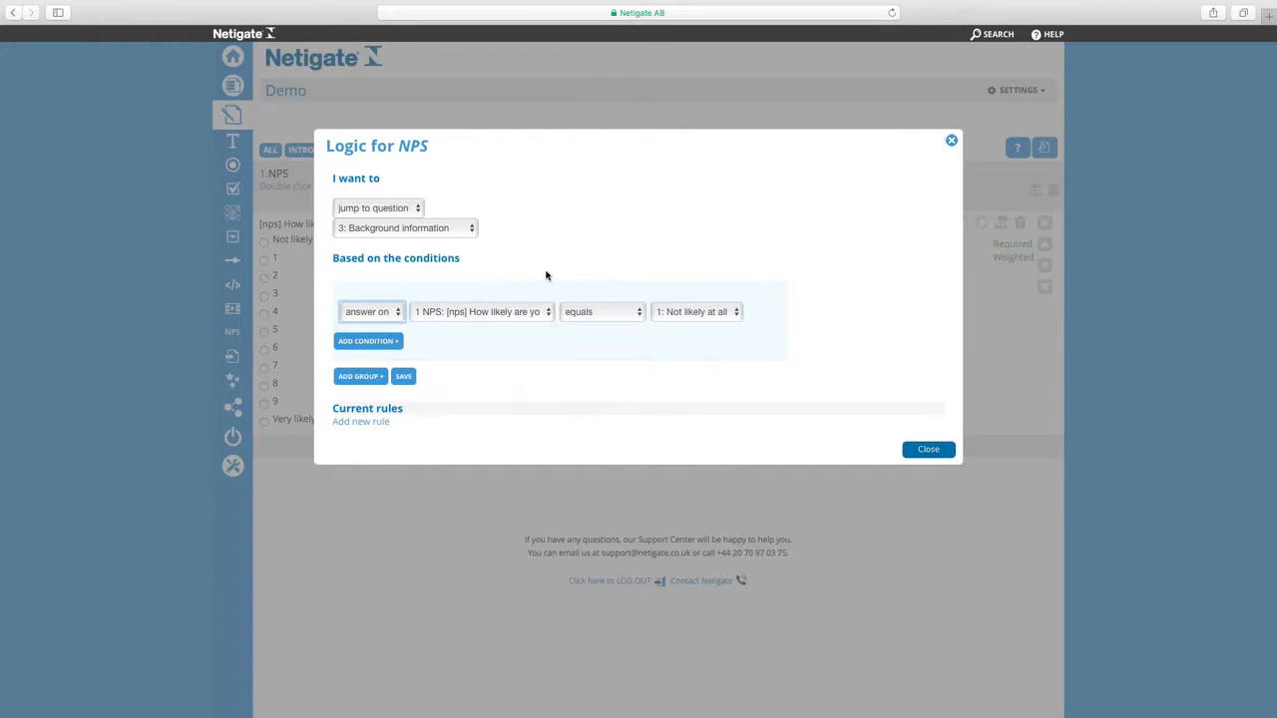
{"action": "left_click", "coordinate": [482, 311]}
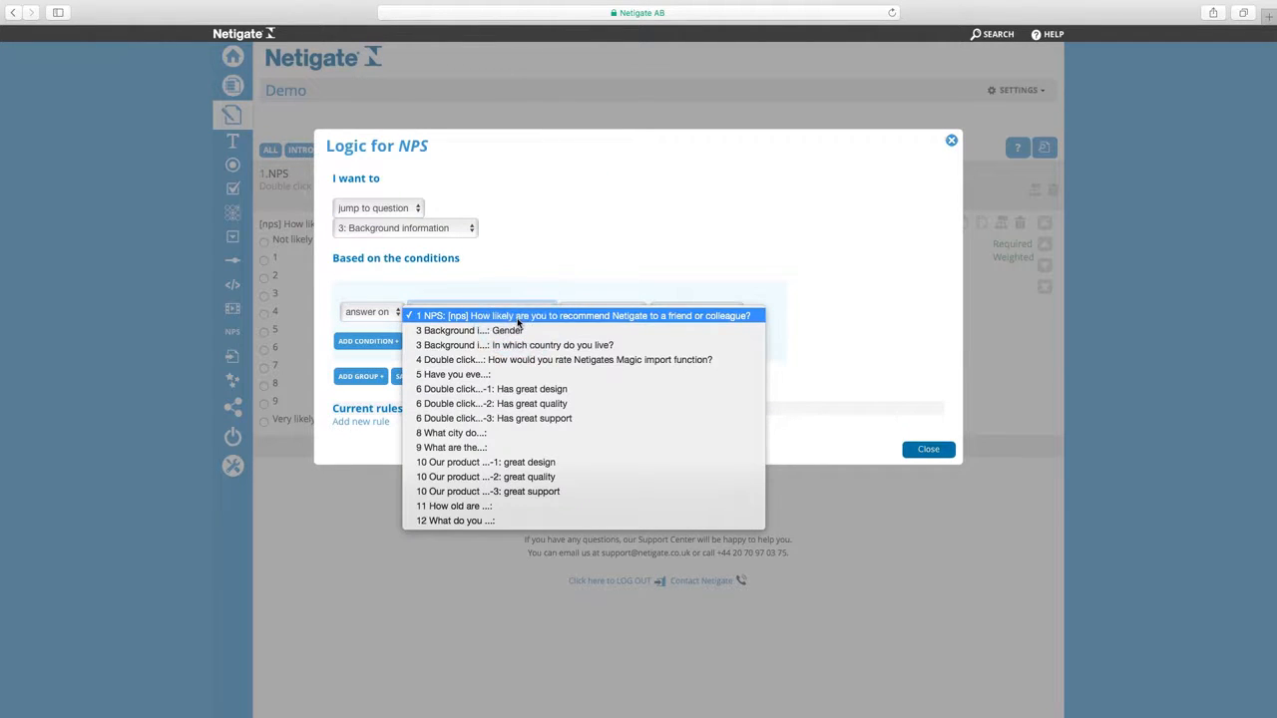
{"action": "left_click", "coordinate": [578, 315]}
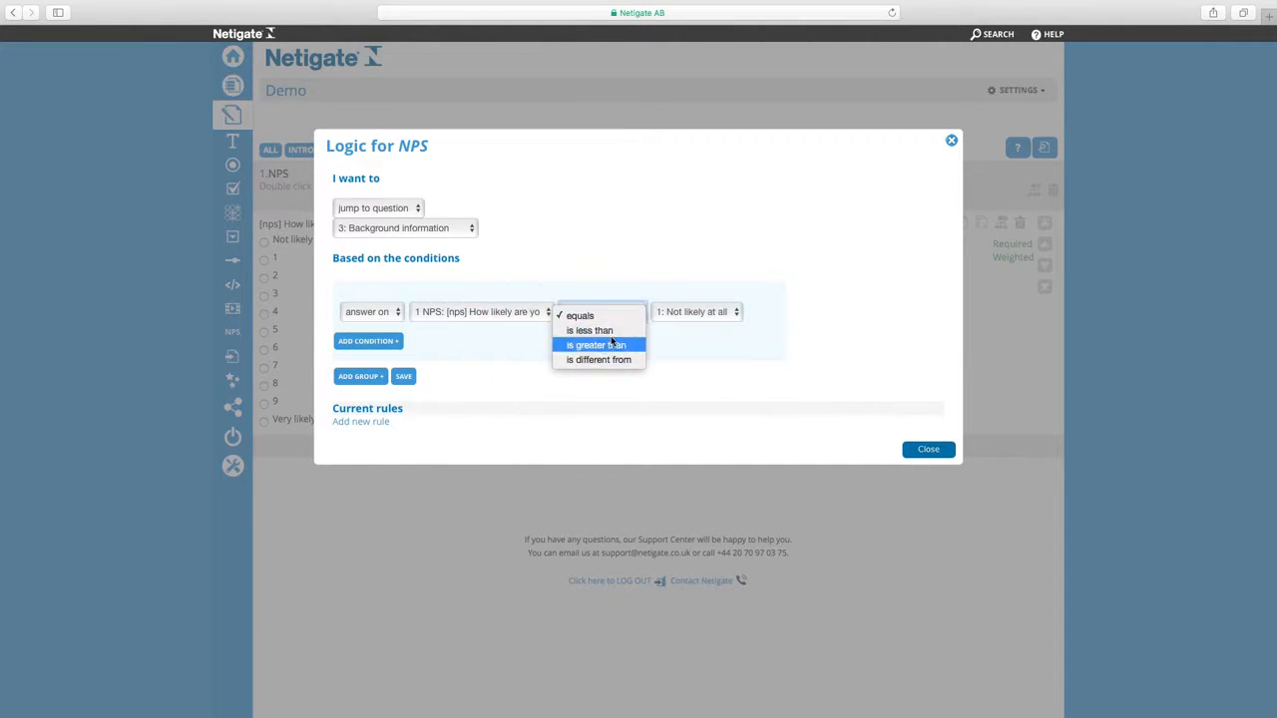
{"action": "left_click", "coordinate": [595, 344]}
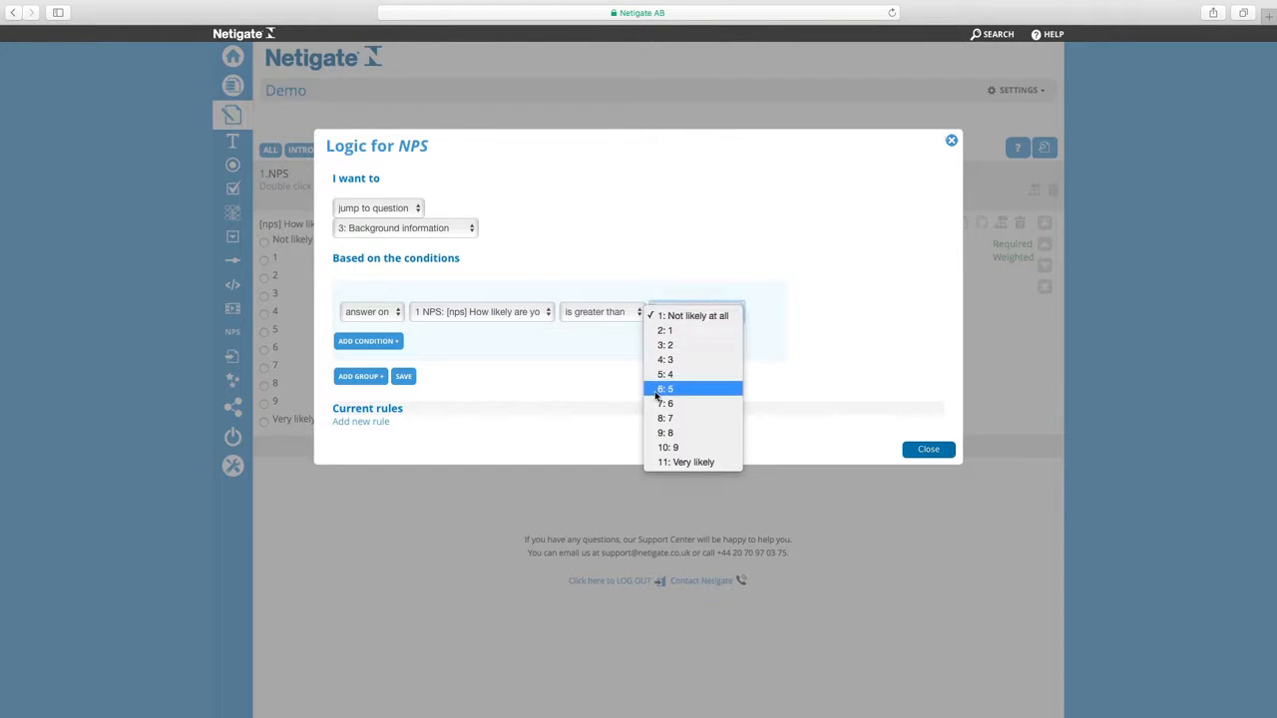
{"action": "left_click", "coordinate": [665, 402]}
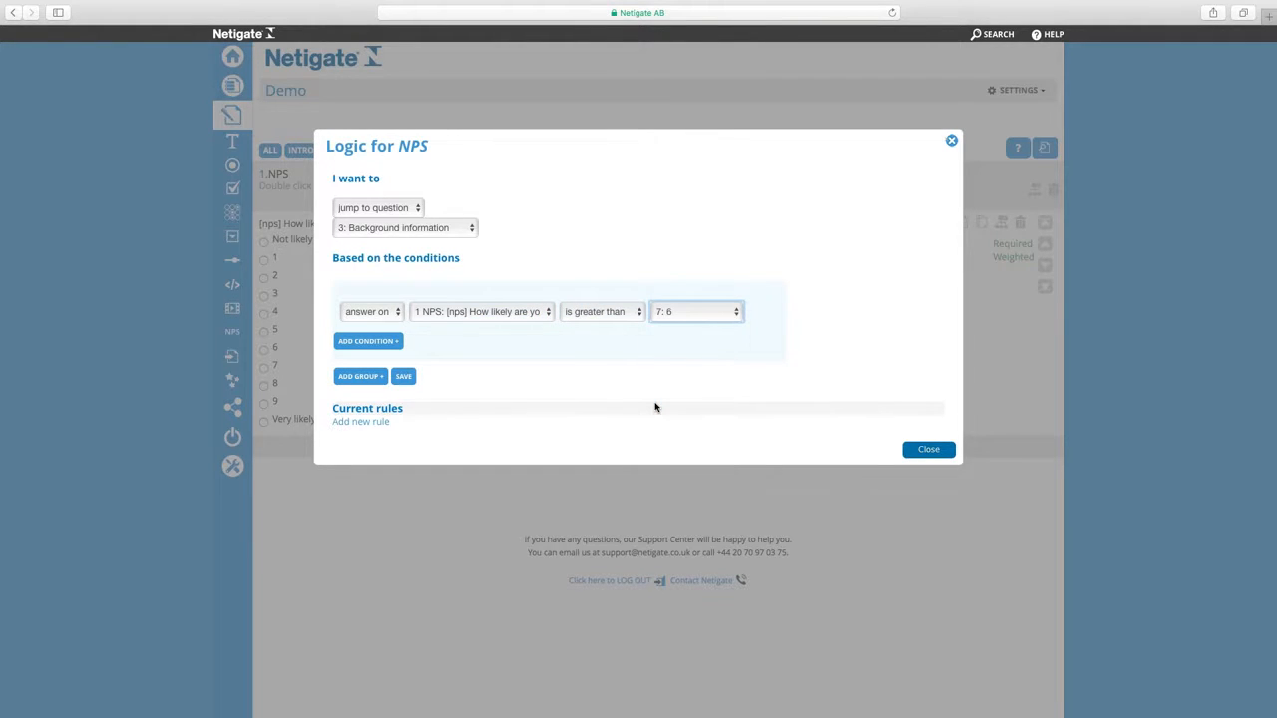
{"action": "left_click", "coordinate": [403, 376]}
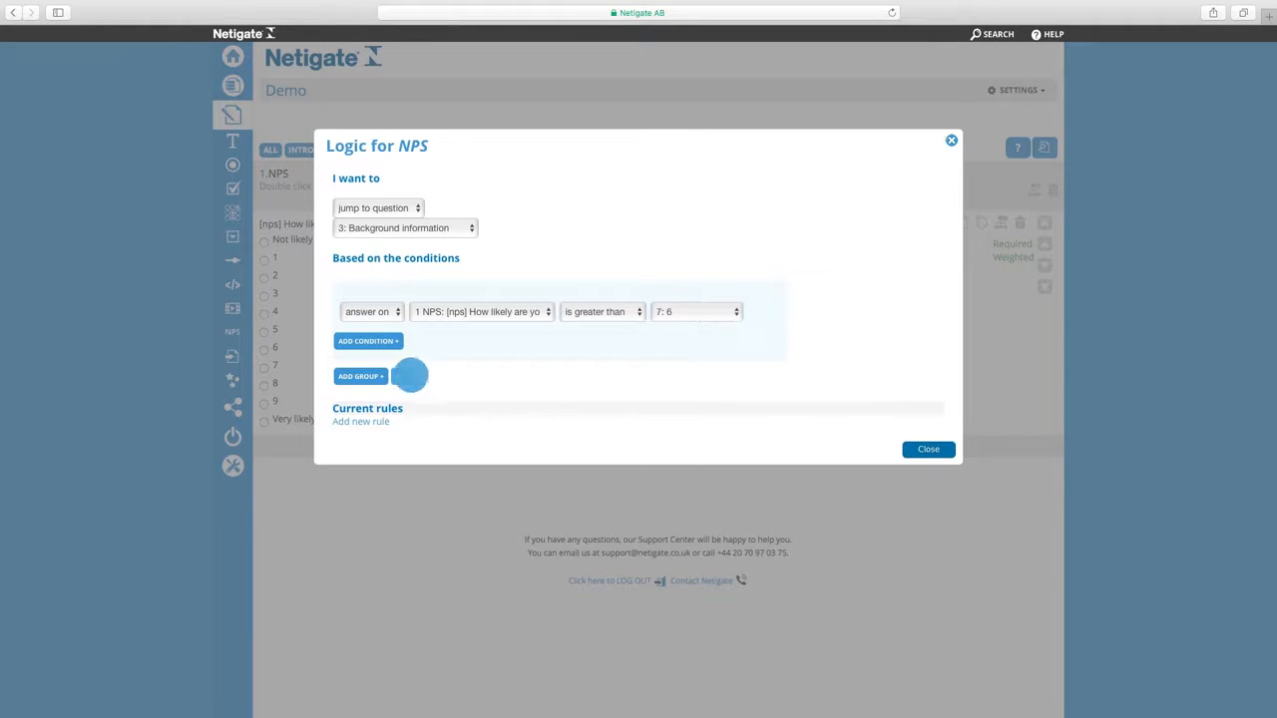
{"action": "left_click", "coordinate": [927, 448]}
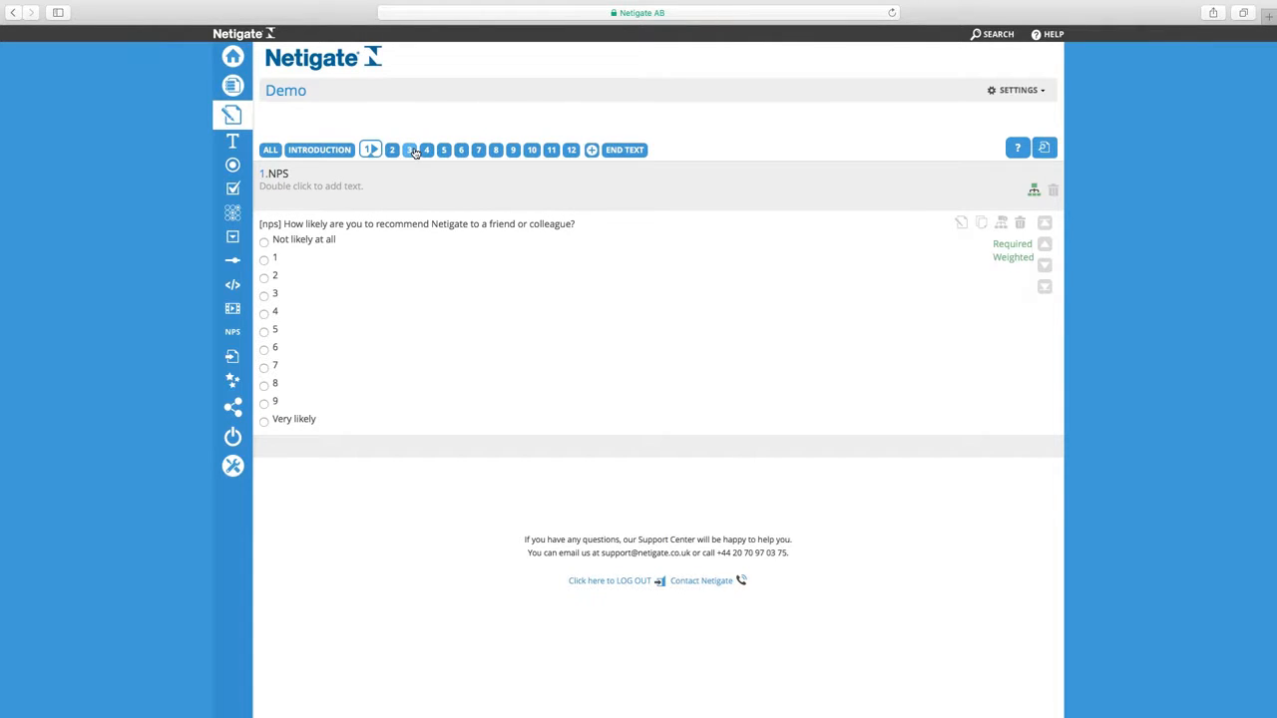
Step through survey pages 3, 2 and 5, ending on page 6's Our product grid.
{"action": "left_click", "coordinate": [409, 150]}
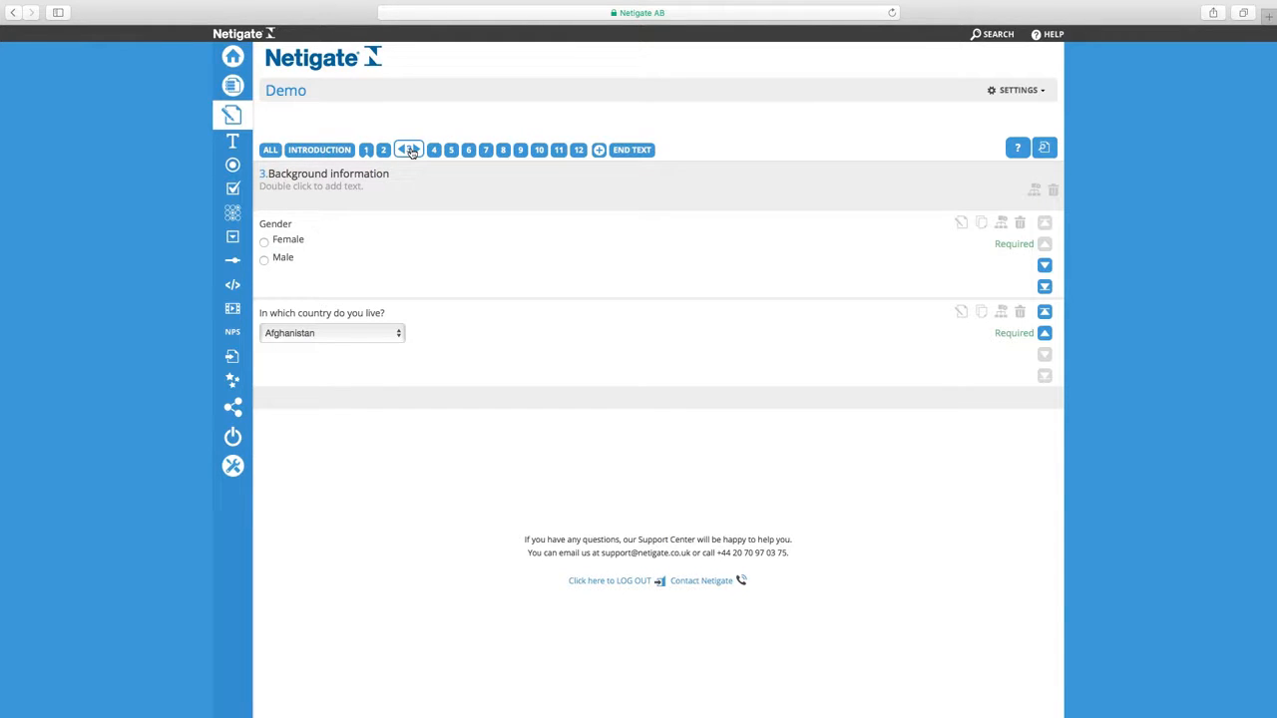
{"action": "left_click", "coordinate": [383, 150]}
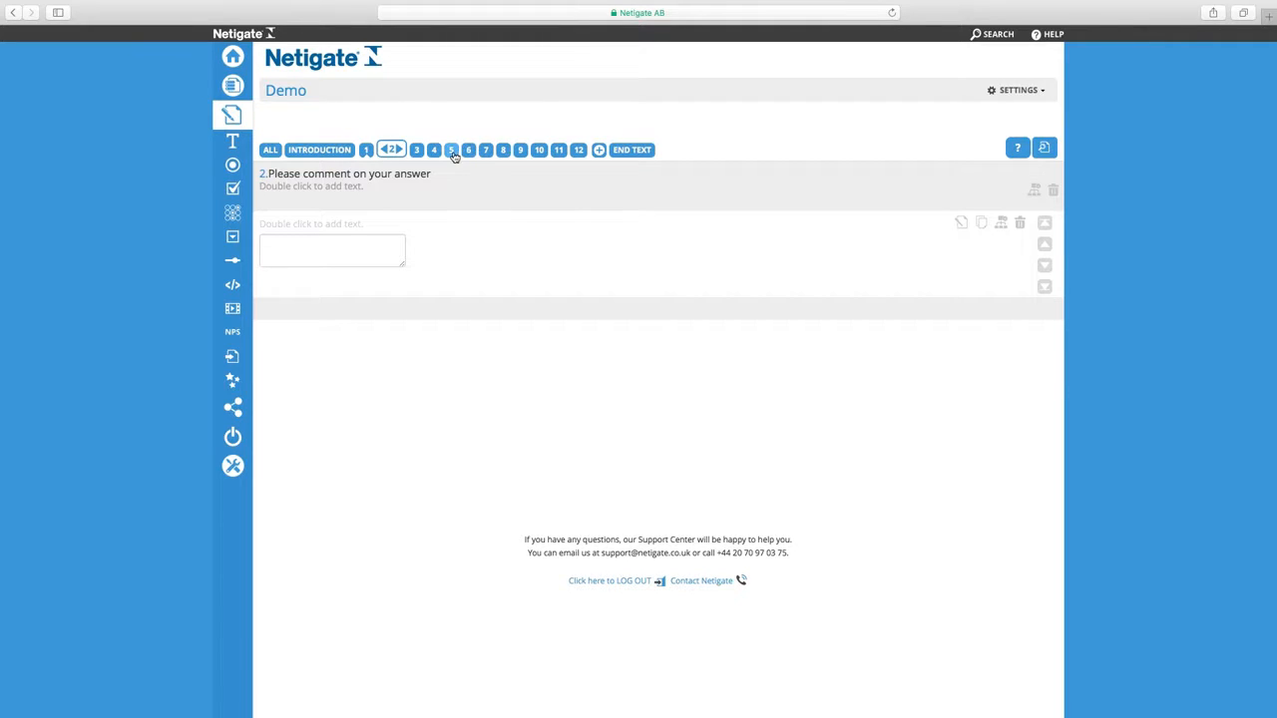
{"action": "left_click", "coordinate": [451, 149]}
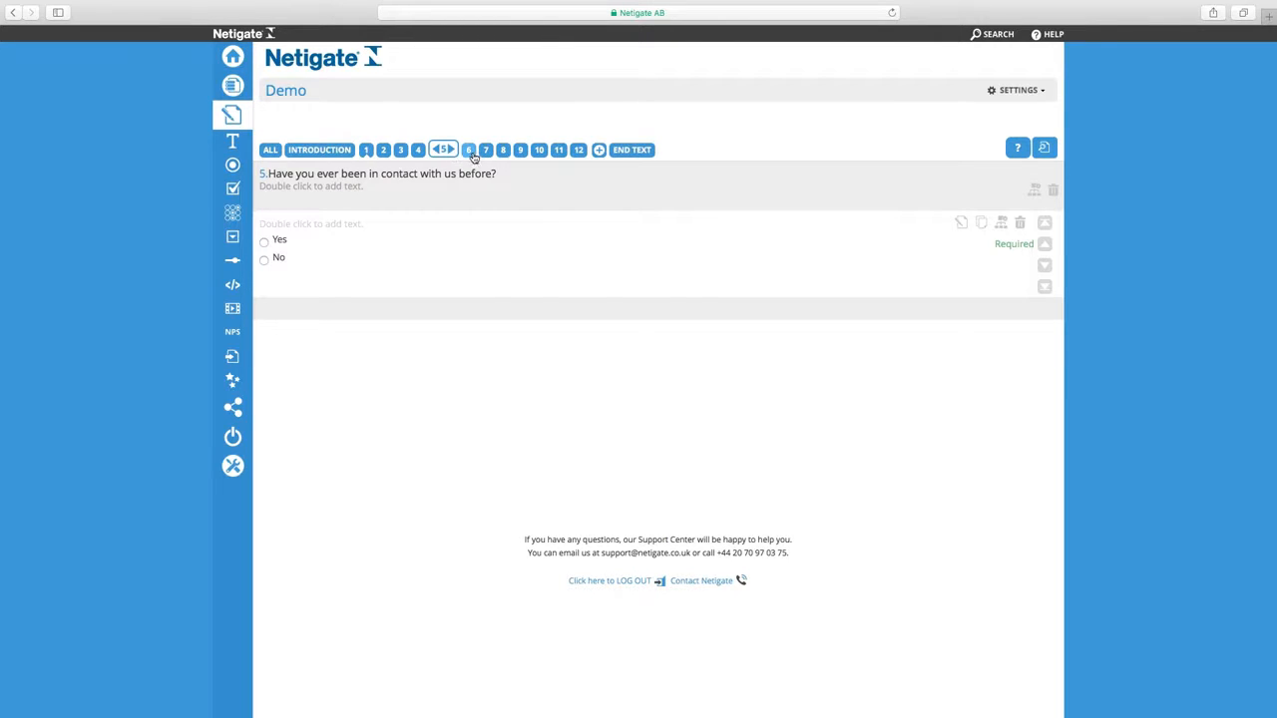
{"action": "left_click", "coordinate": [461, 150]}
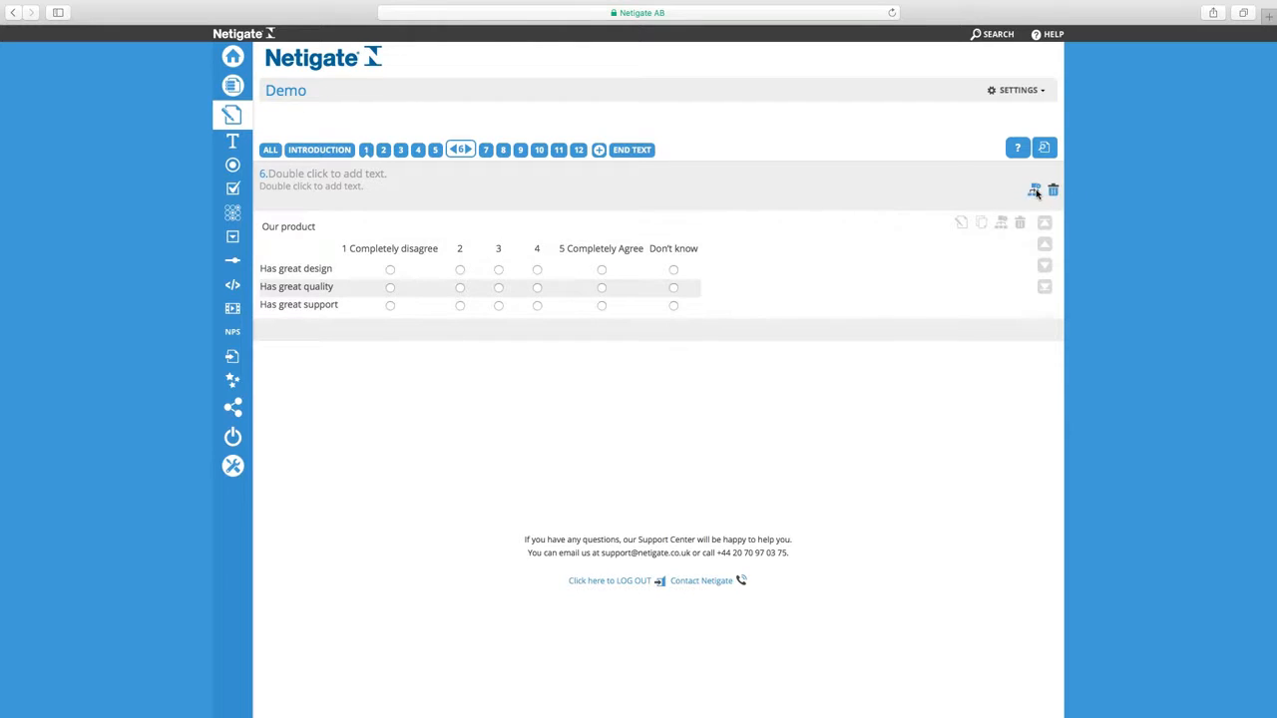
Start a new page 6 logic rule conditioned on the answer to question 5.
{"action": "left_click", "coordinate": [1034, 190]}
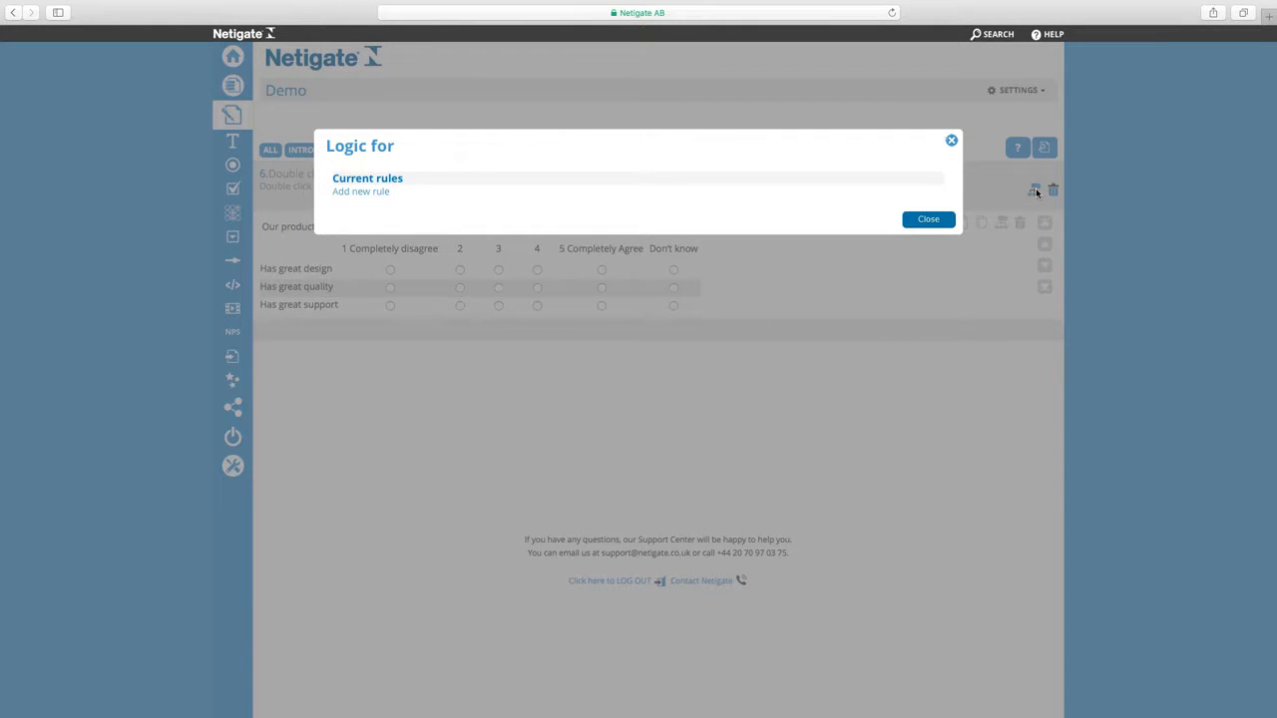
{"action": "mouse_move", "coordinate": [464, 143]}
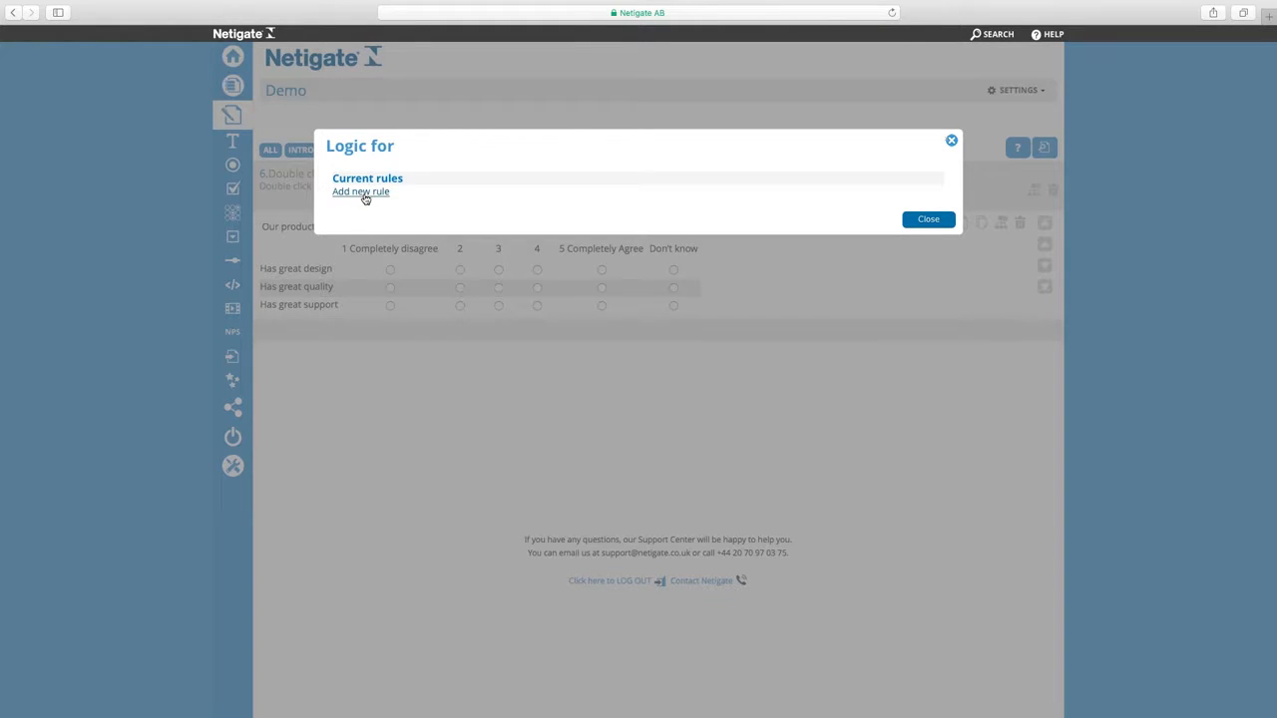
{"action": "left_click", "coordinate": [360, 191]}
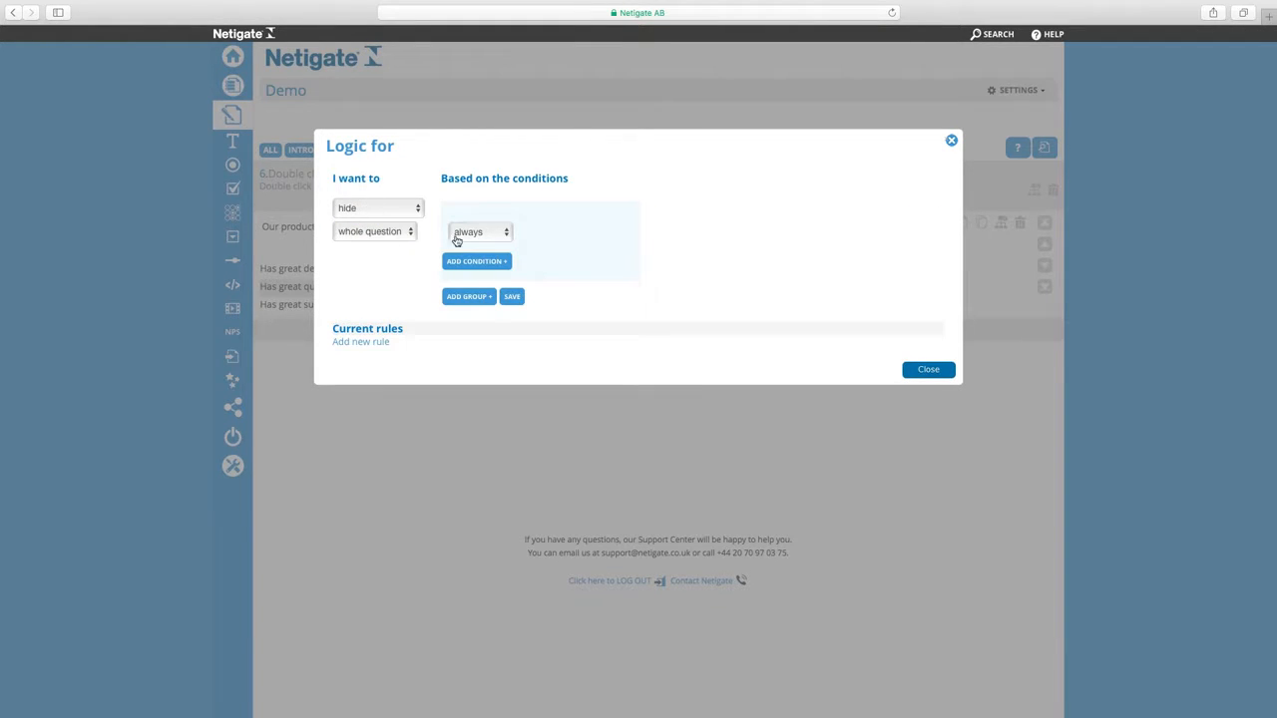
{"action": "left_click", "coordinate": [479, 231]}
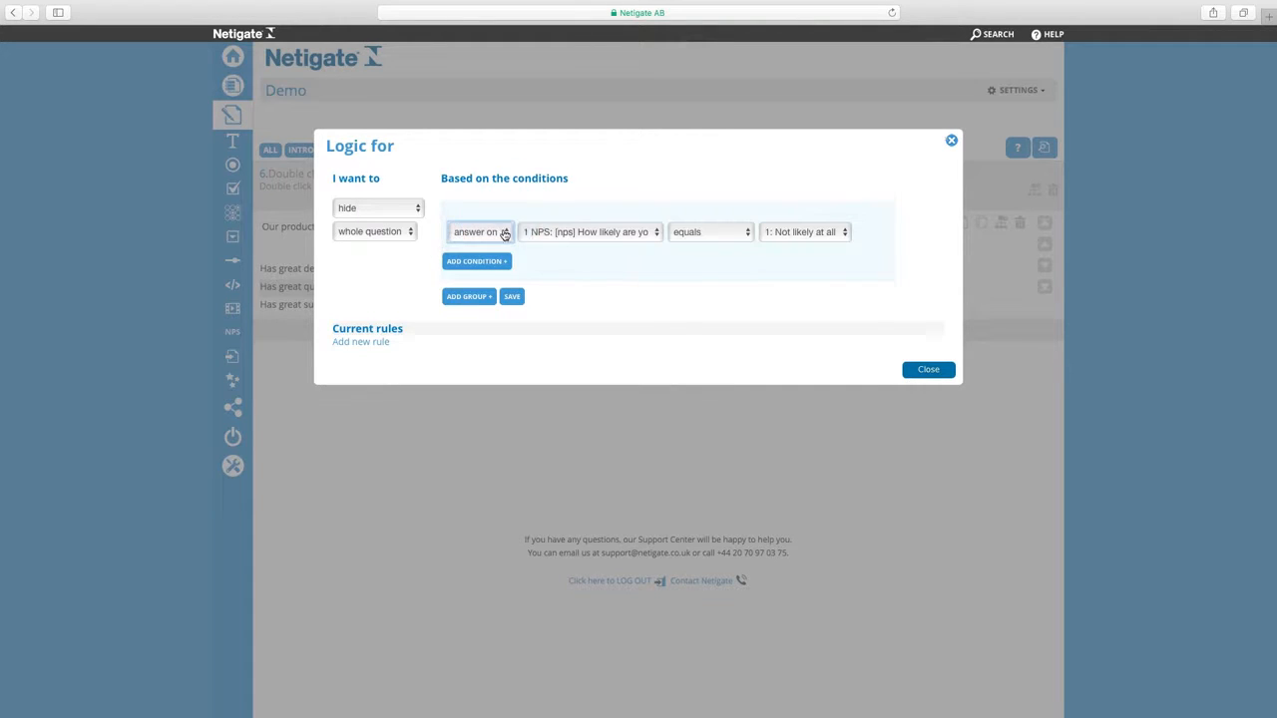
{"action": "left_click", "coordinate": [589, 232]}
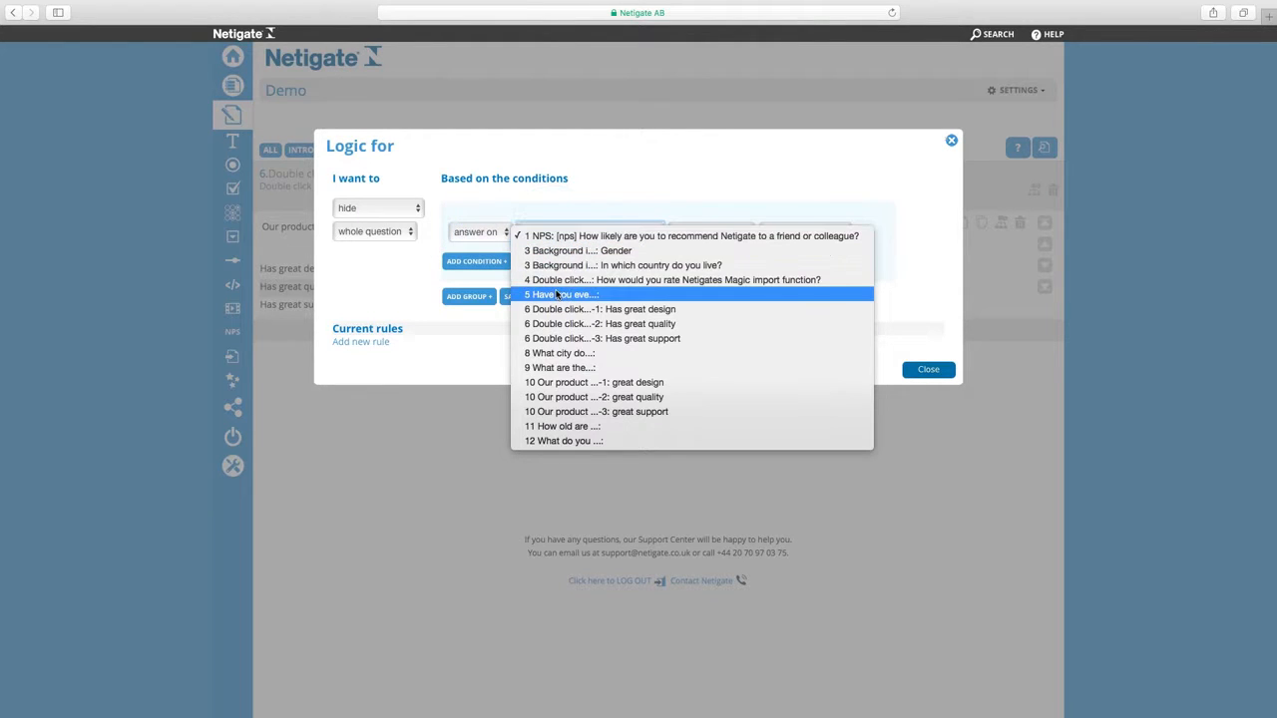
{"action": "left_click", "coordinate": [563, 295]}
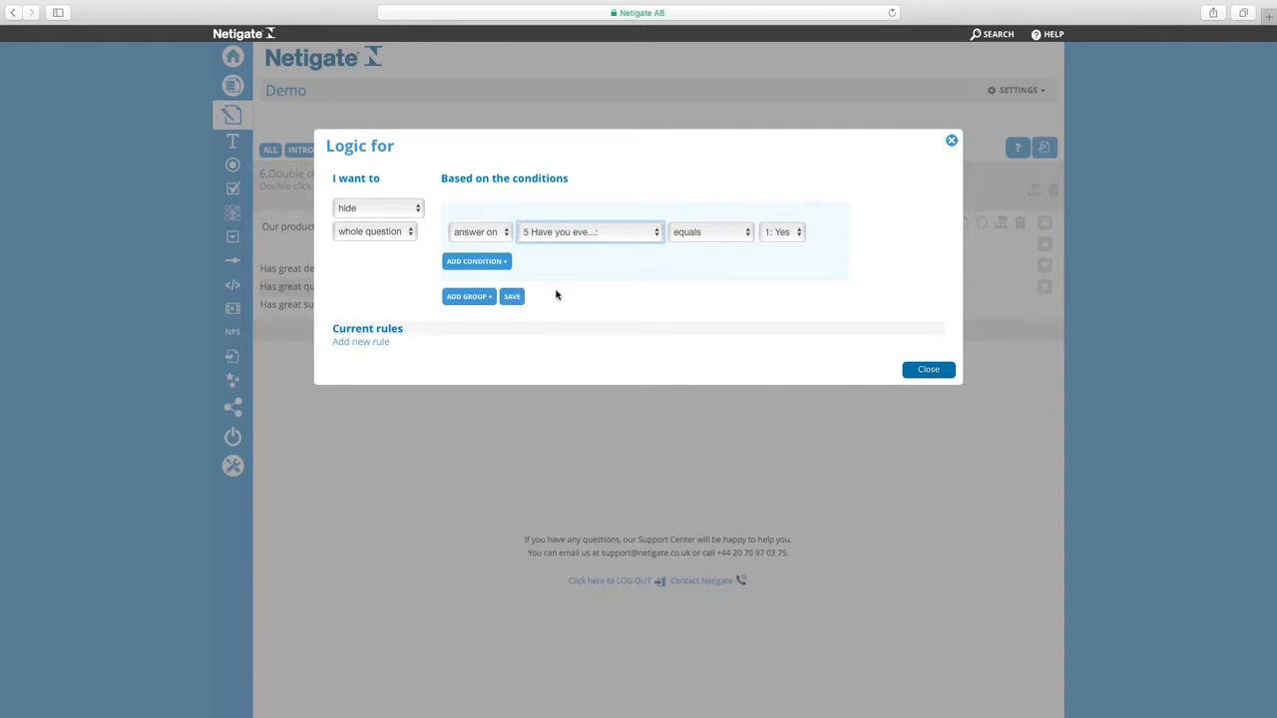
Trigger the hide rule on answer No, save it, and move to page 7.
{"action": "left_click", "coordinate": [782, 232]}
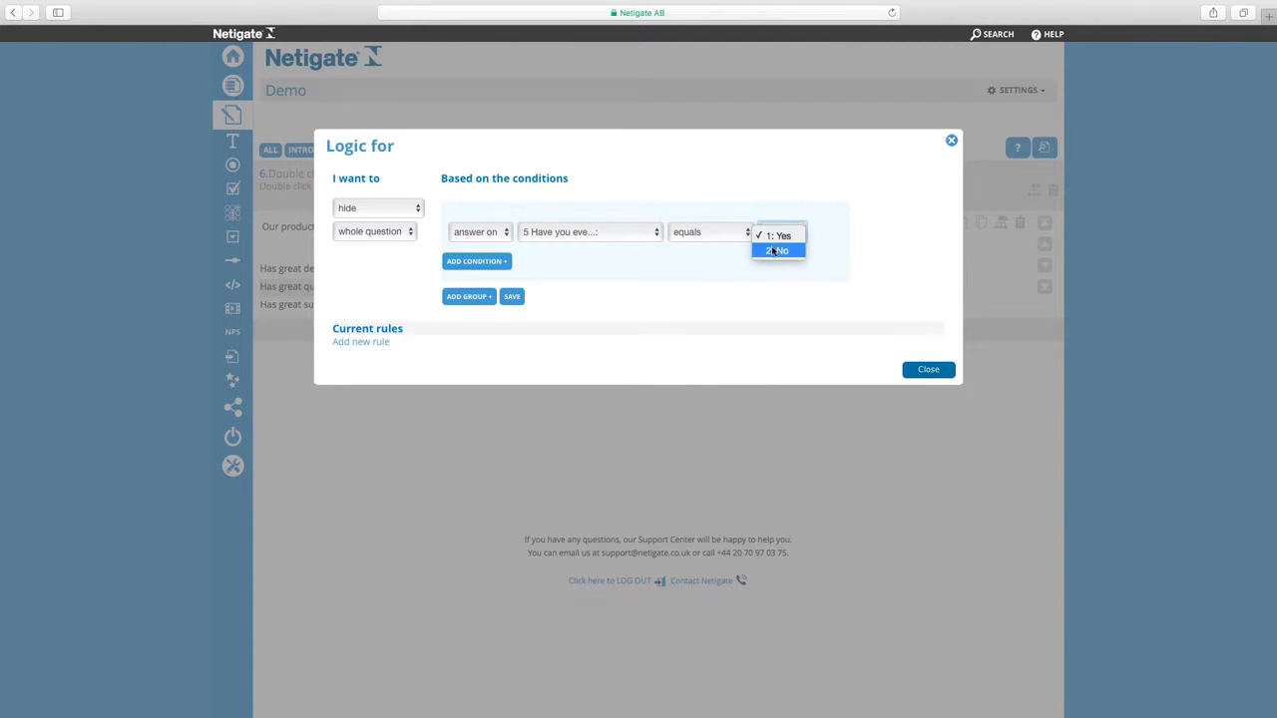
{"action": "left_click", "coordinate": [777, 251]}
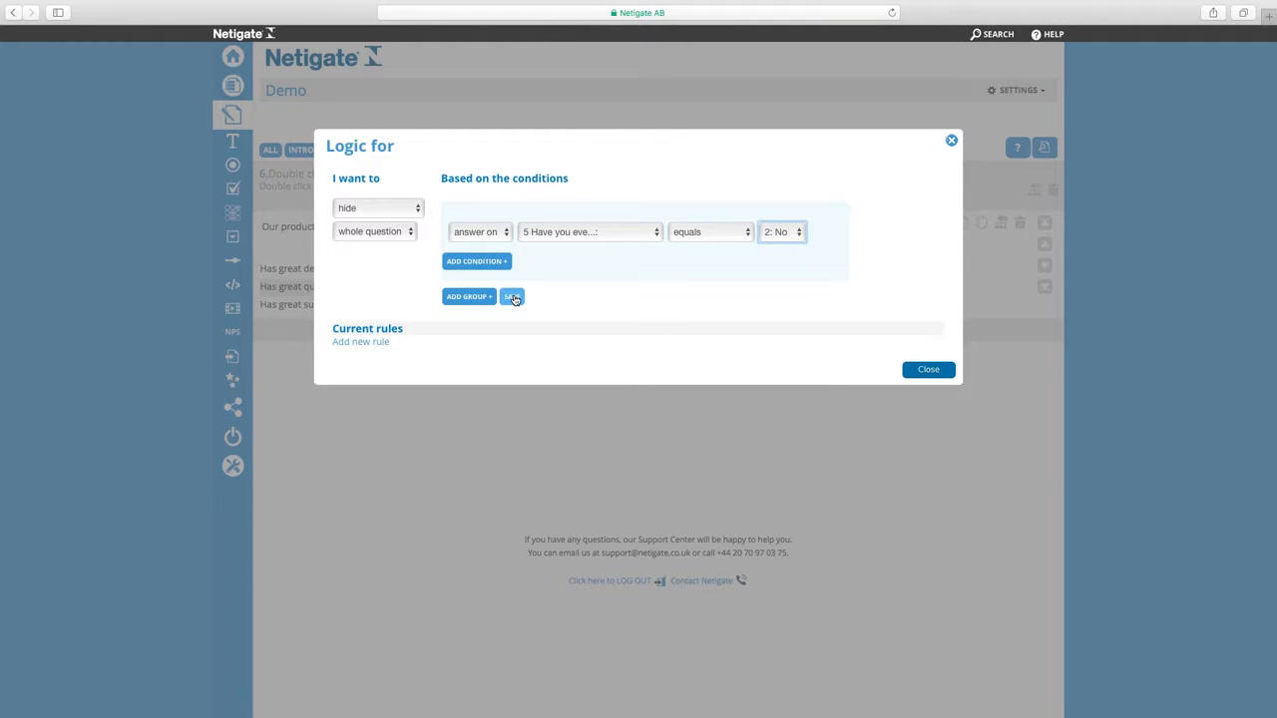
{"action": "left_click", "coordinate": [512, 296]}
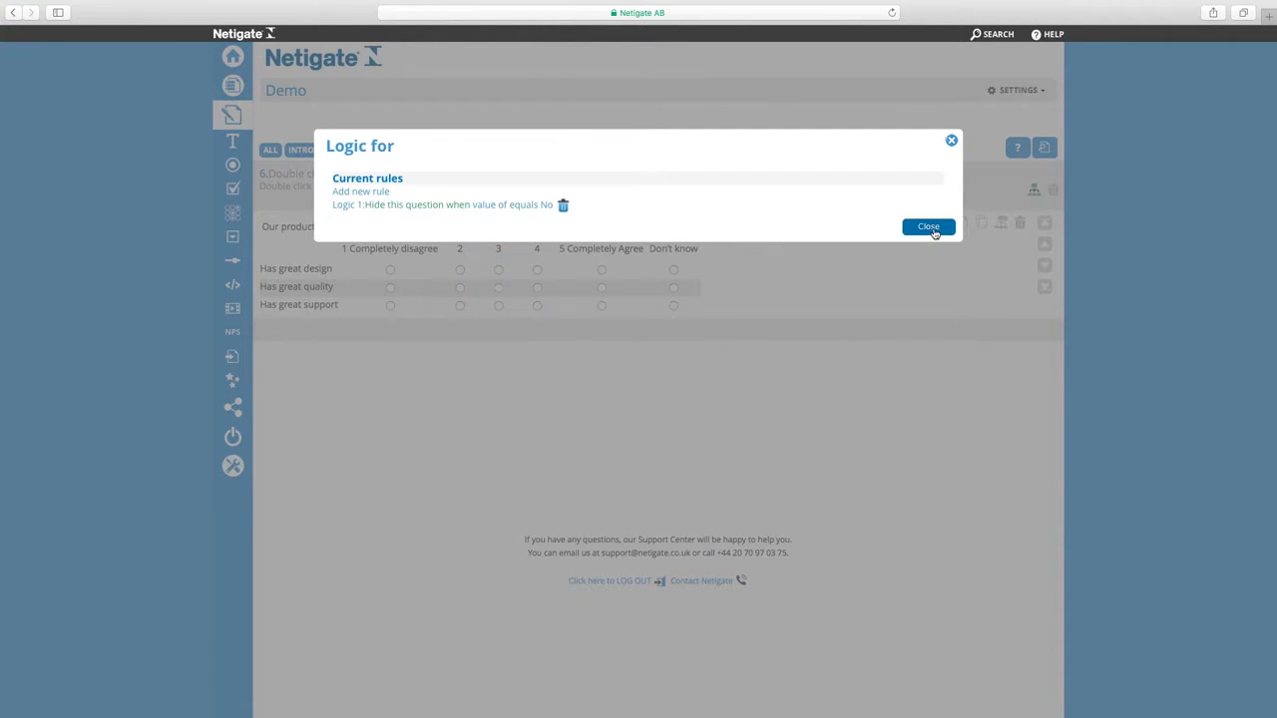
{"action": "left_click", "coordinate": [927, 227]}
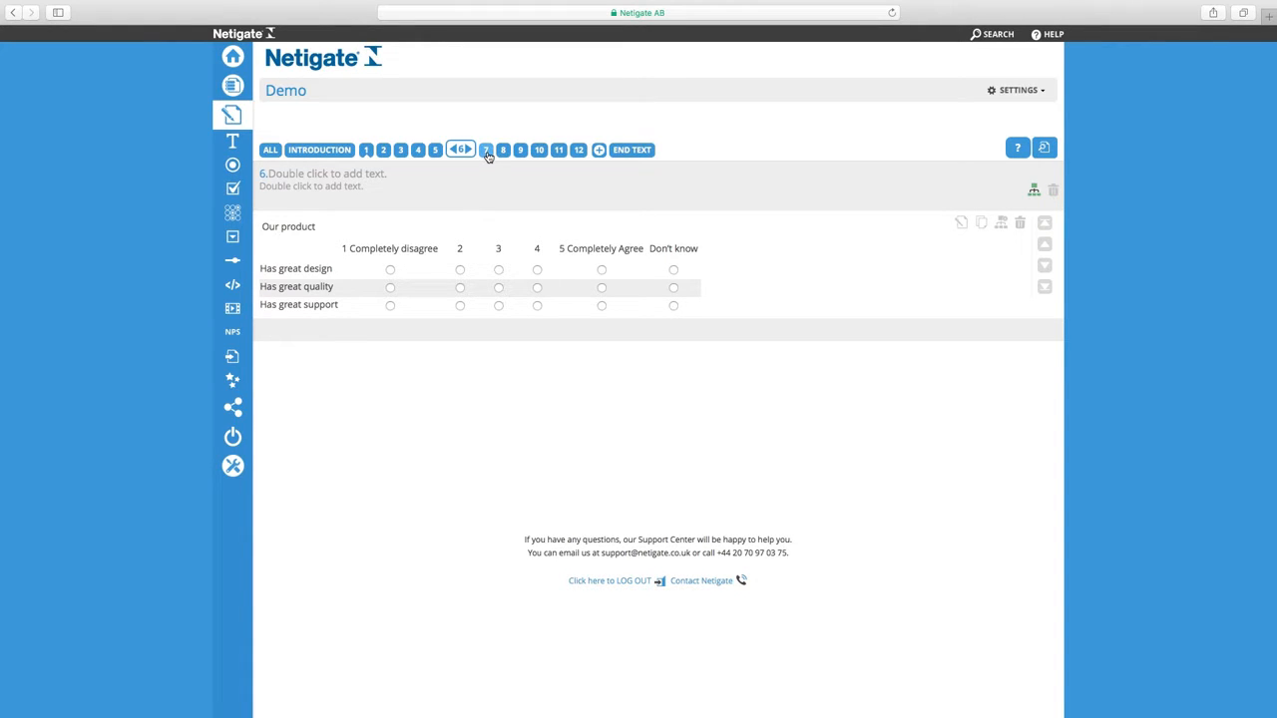
{"action": "left_click", "coordinate": [482, 150]}
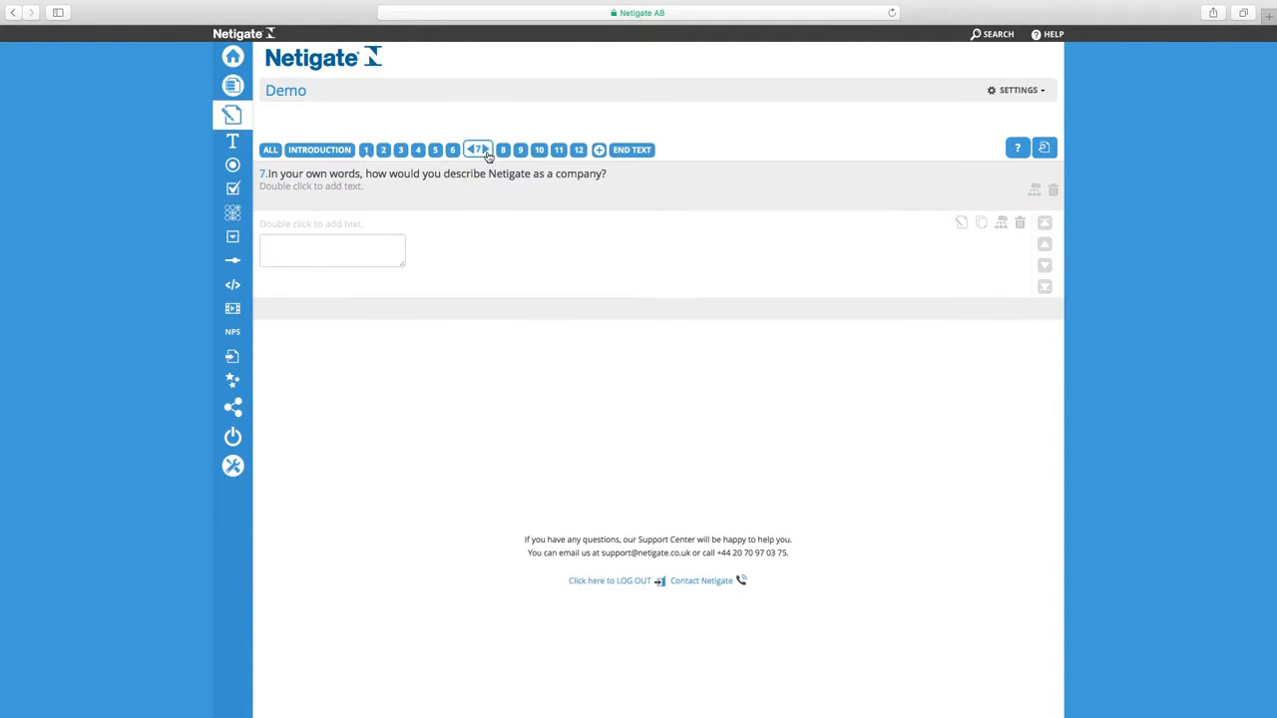